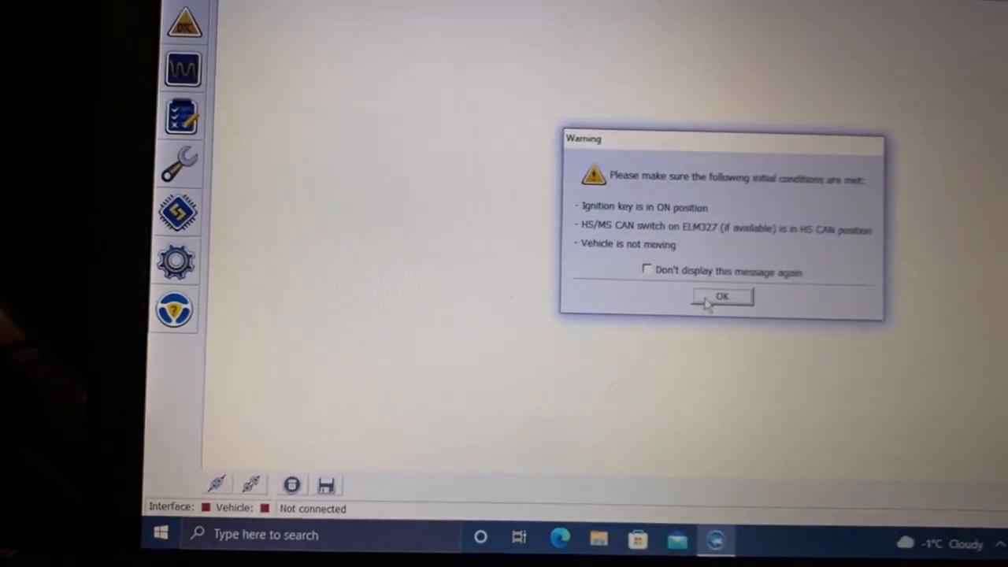
- Acknowledge the warning, load the 2015 Ford Fusion profile and confirm the adapter switch is set to MS CAN
left_click(722, 298)
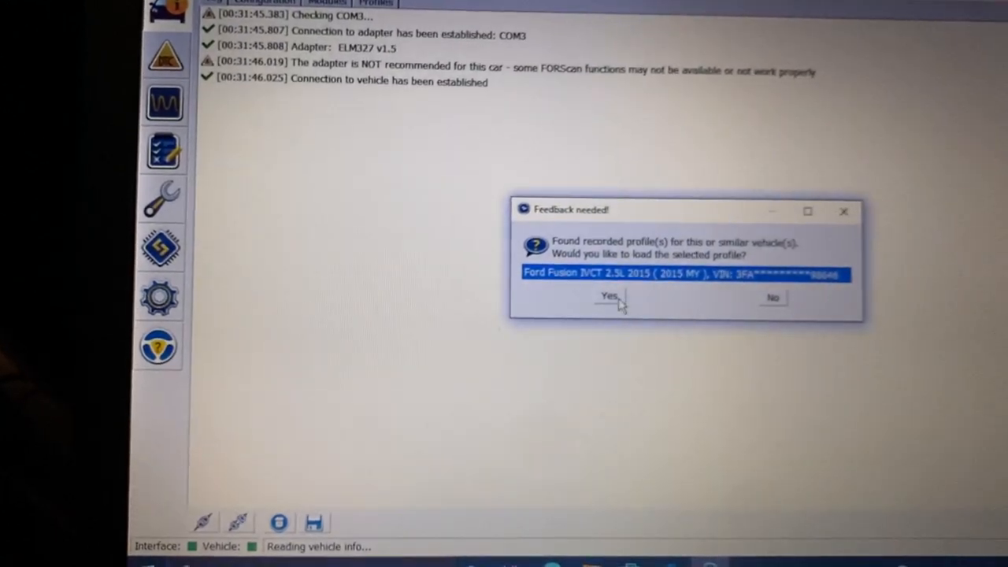
left_click(608, 298)
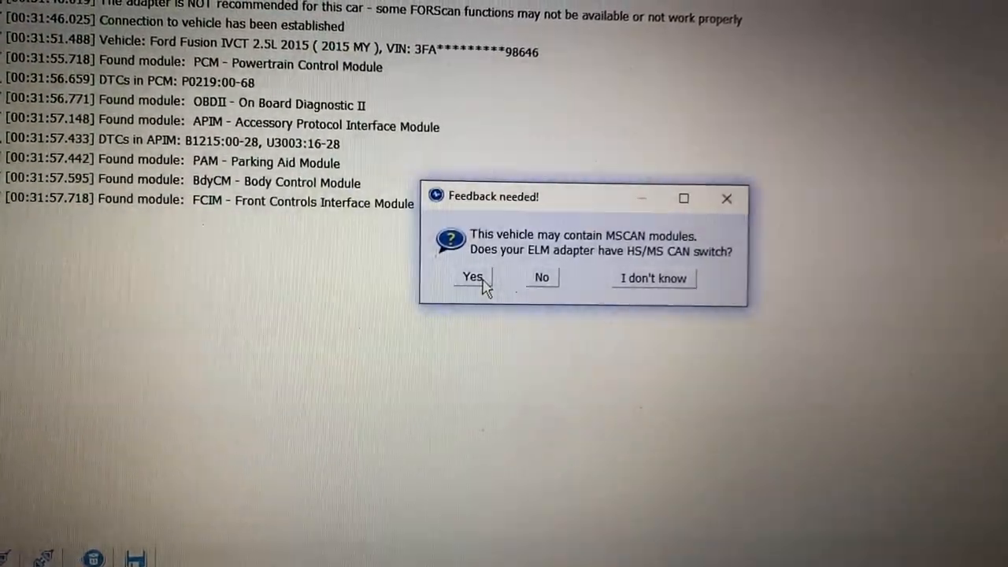
left_click(473, 278)
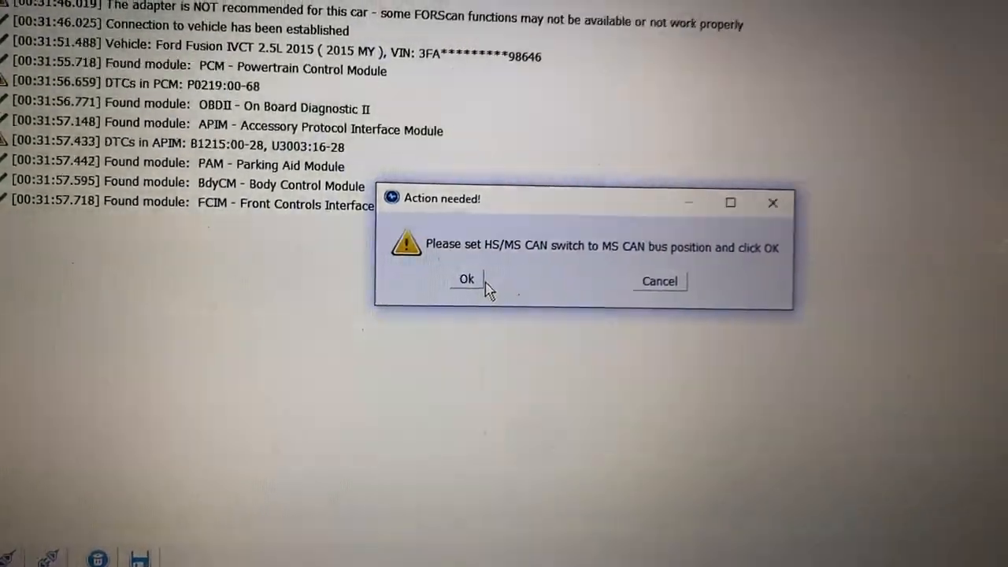
left_click(466, 279)
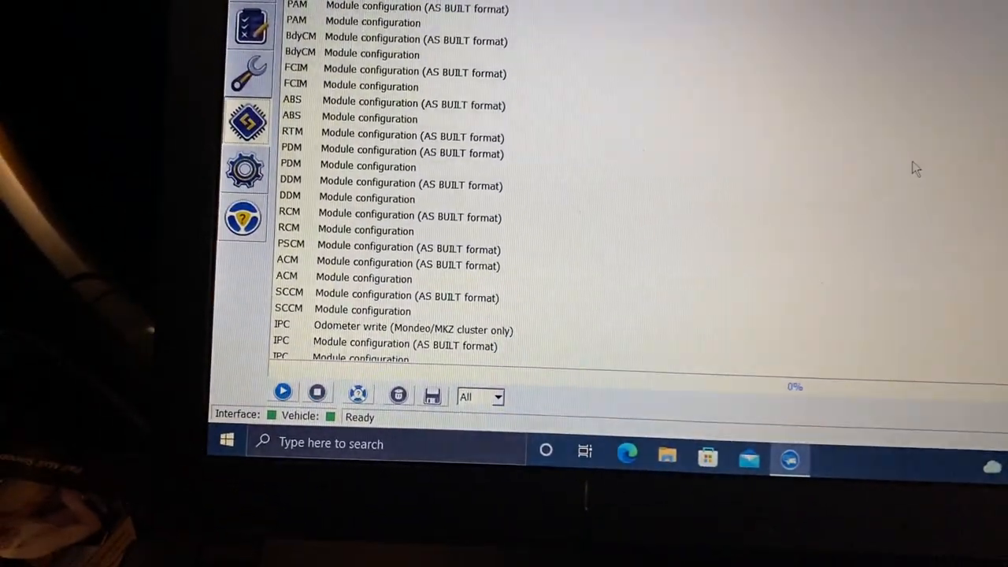
- Choose the IPC Module configuration entry from the scanned module list and run it
scroll("up", 3)
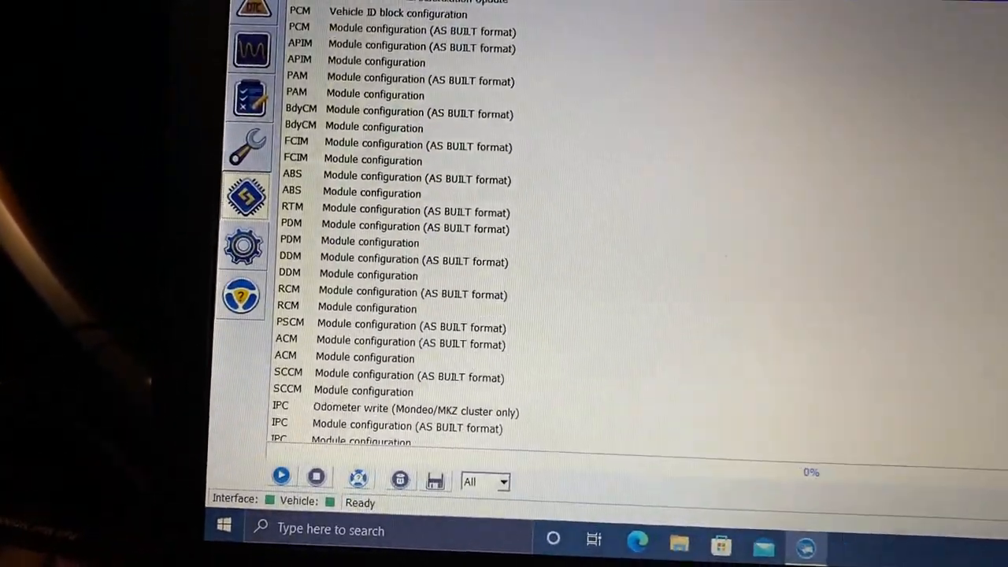
scroll("down", 3)
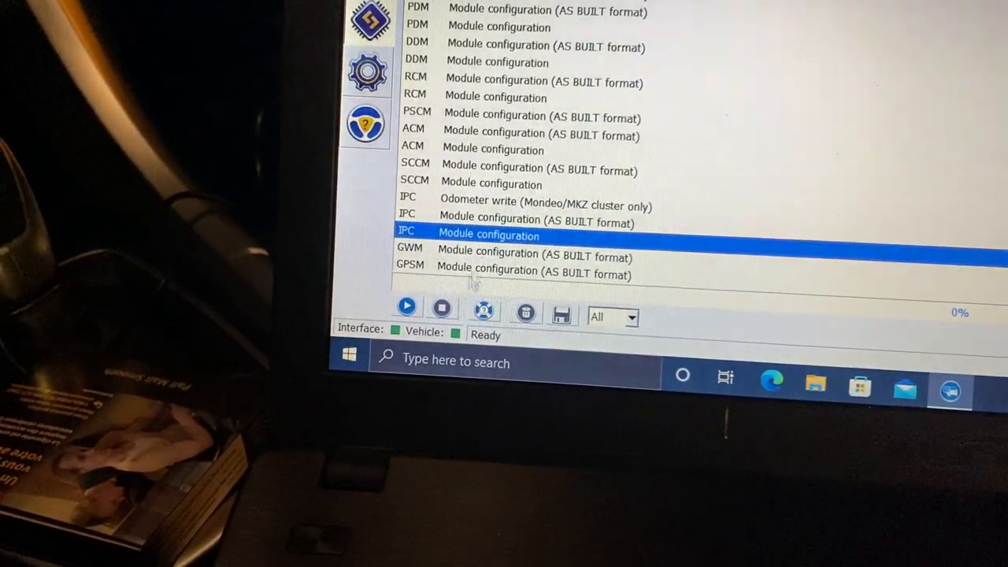
left_click(407, 305)
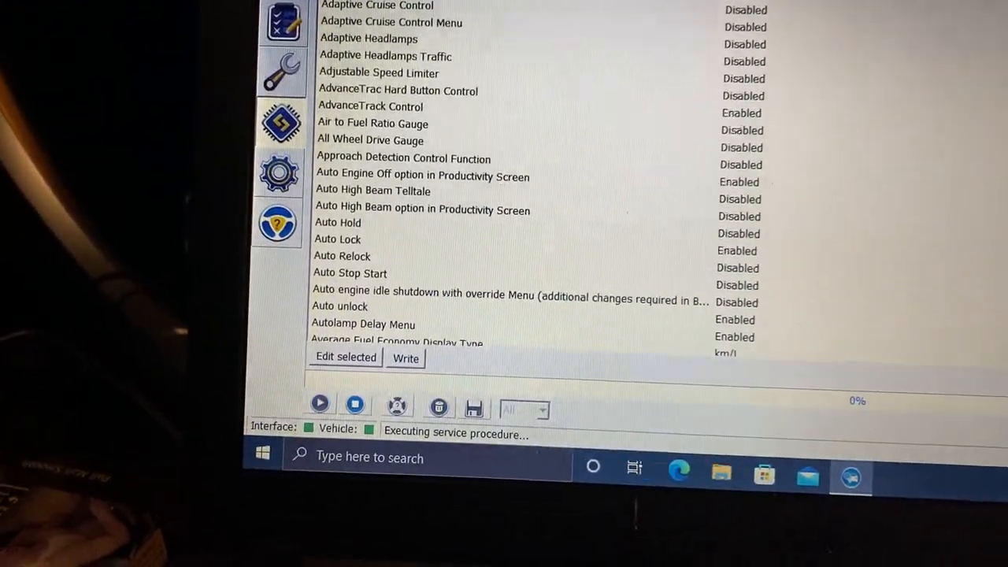
- Change Digital Speedometer Configuration to Enabled, write it to the IPC and acknowledge successful programming
scroll("down", 3)
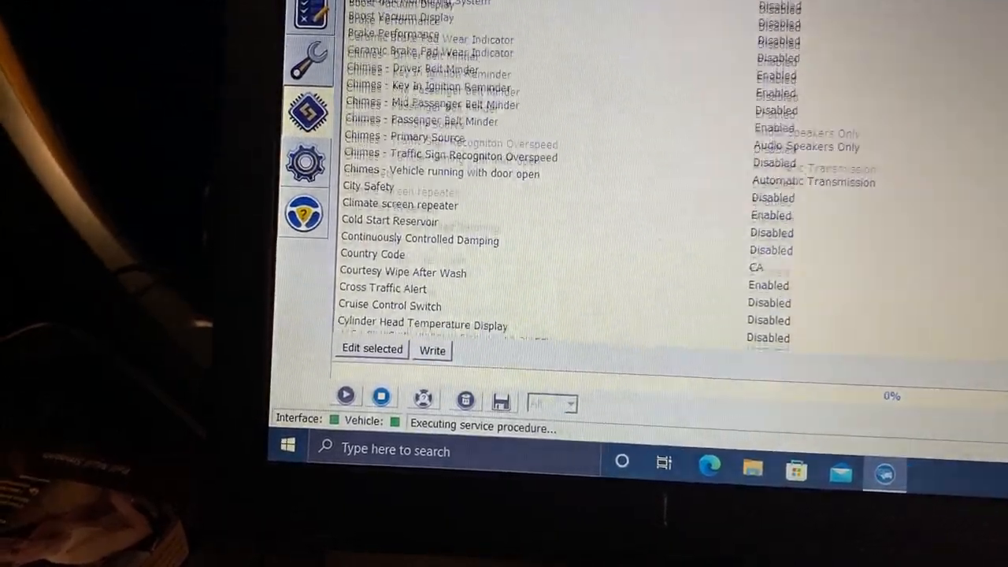
scroll("down", 3)
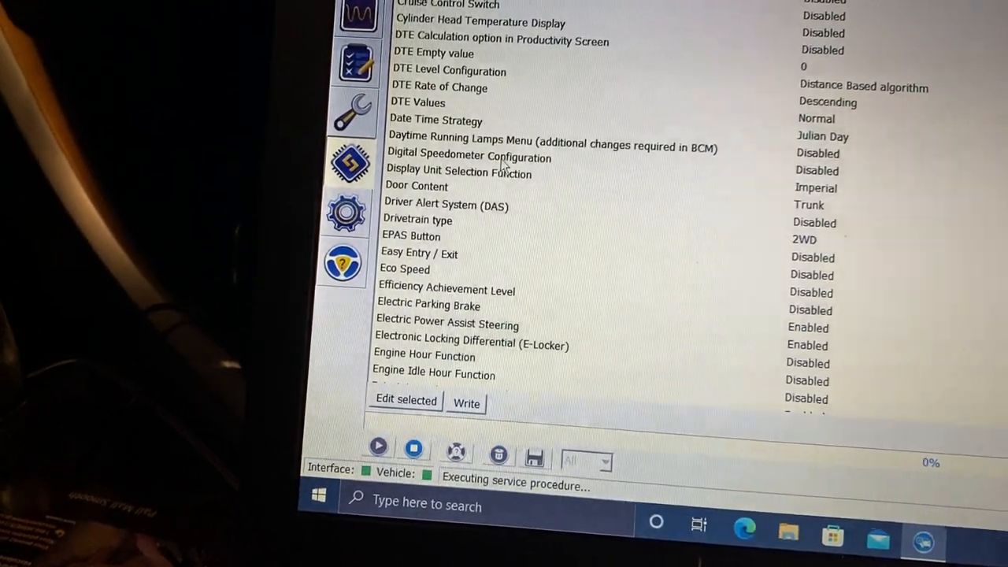
left_click(472, 157)
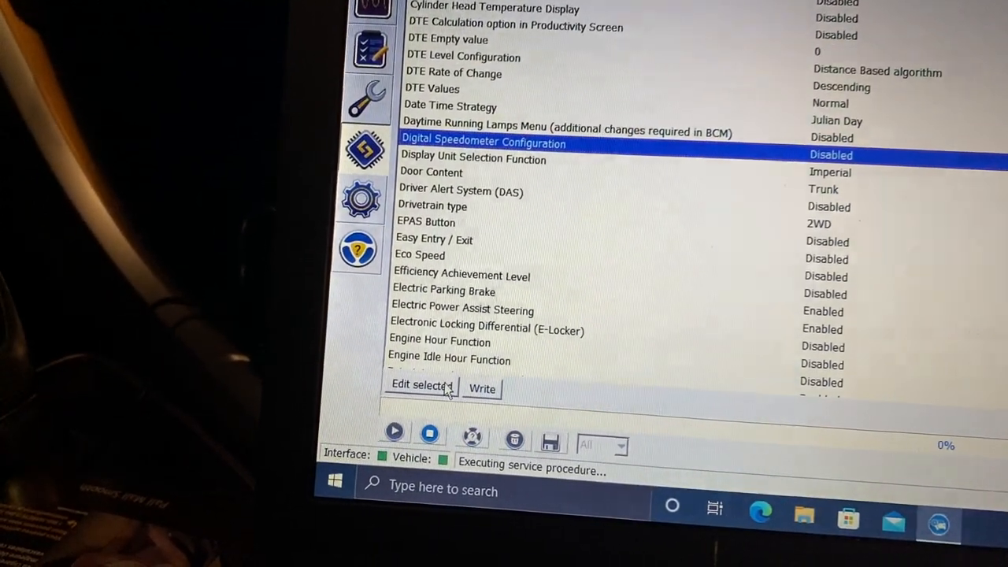
left_click(419, 384)
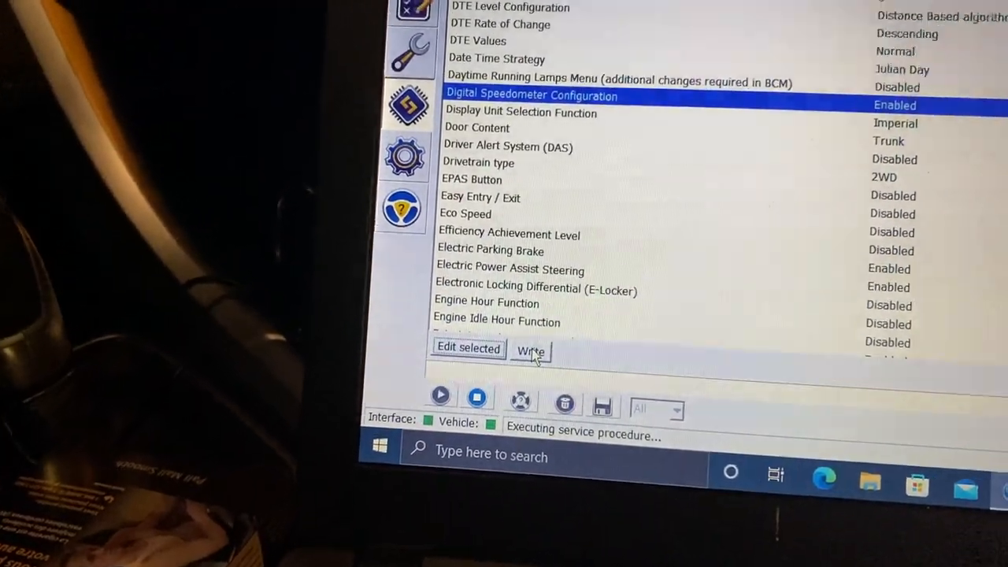
left_click(529, 349)
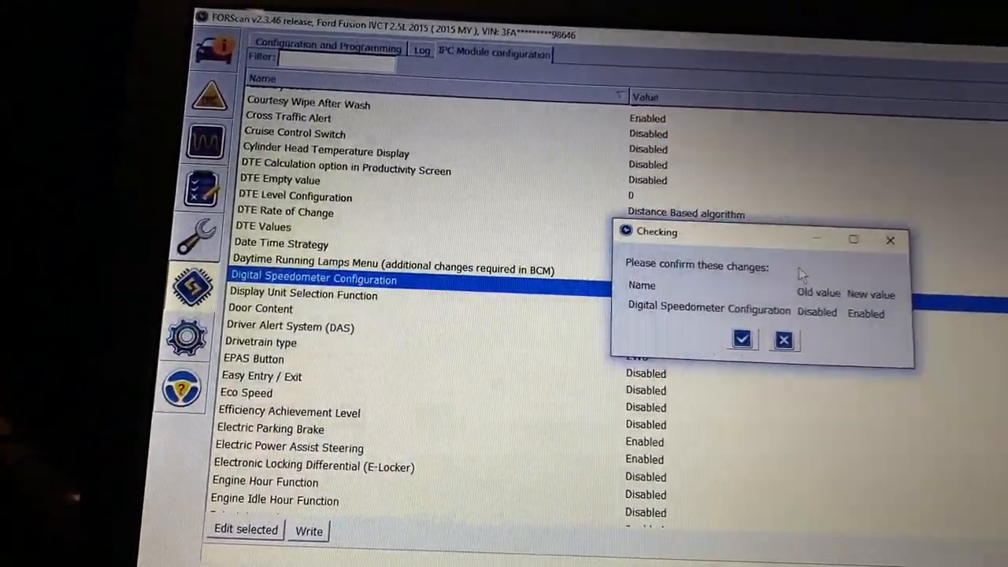
left_click(741, 340)
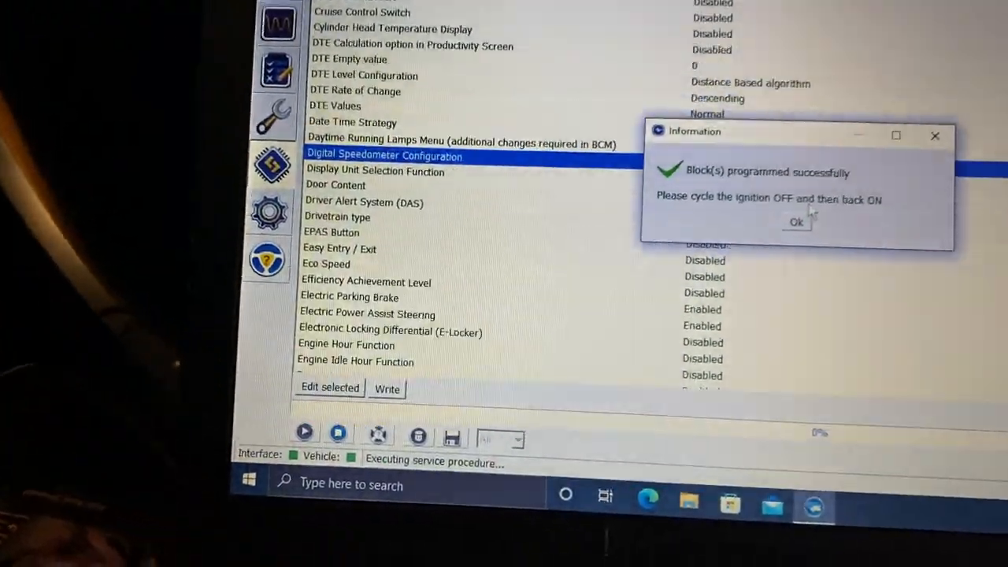
left_click(795, 222)
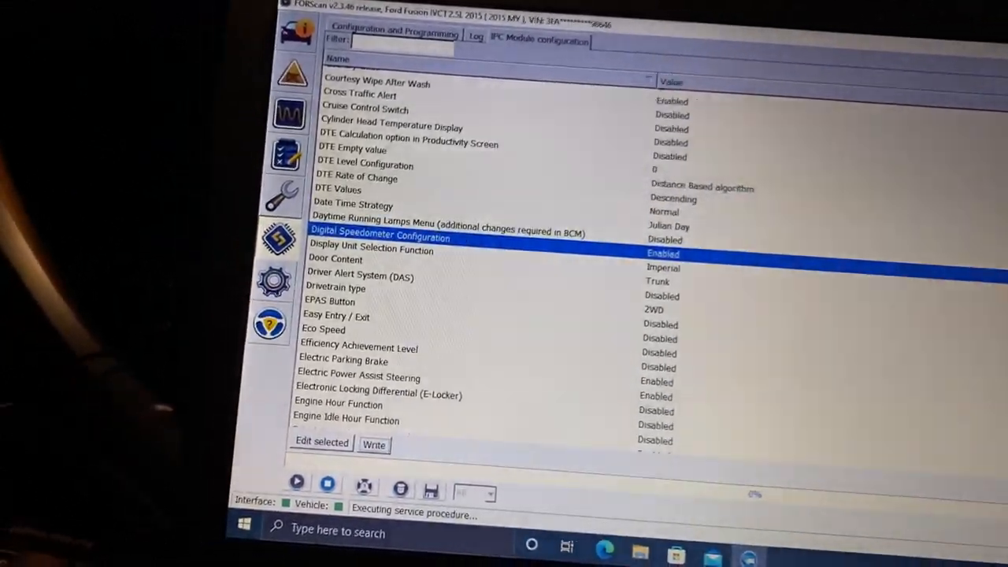
- Set TPMS Placard Pressure Display to 1 - Enabled
scroll("down", 3)
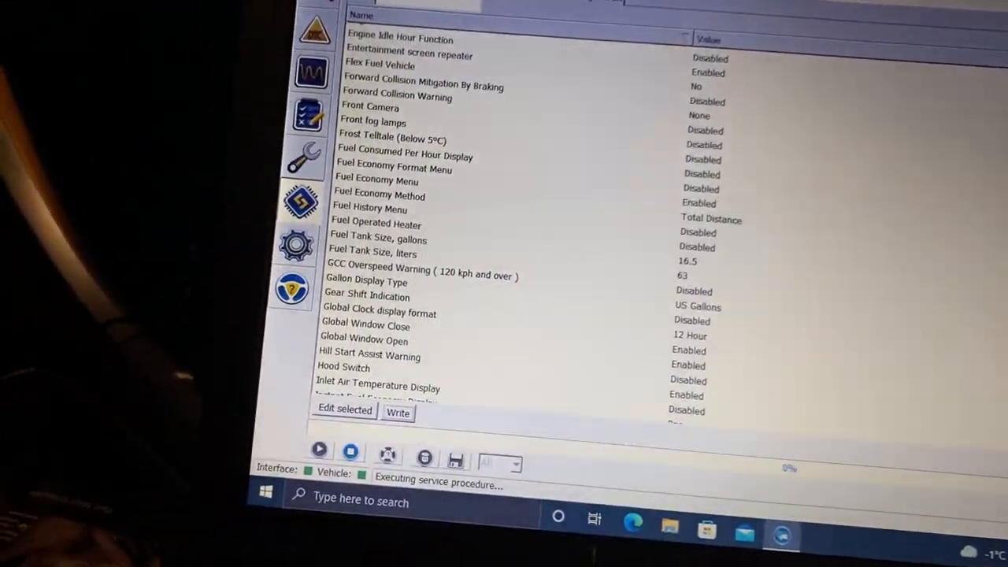
scroll("down", 3)
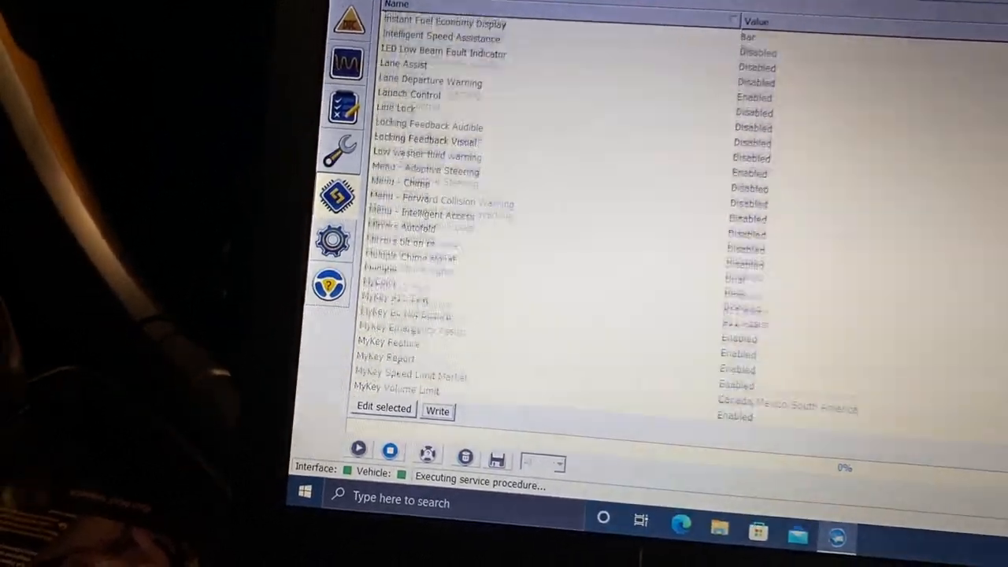
scroll("down", 3)
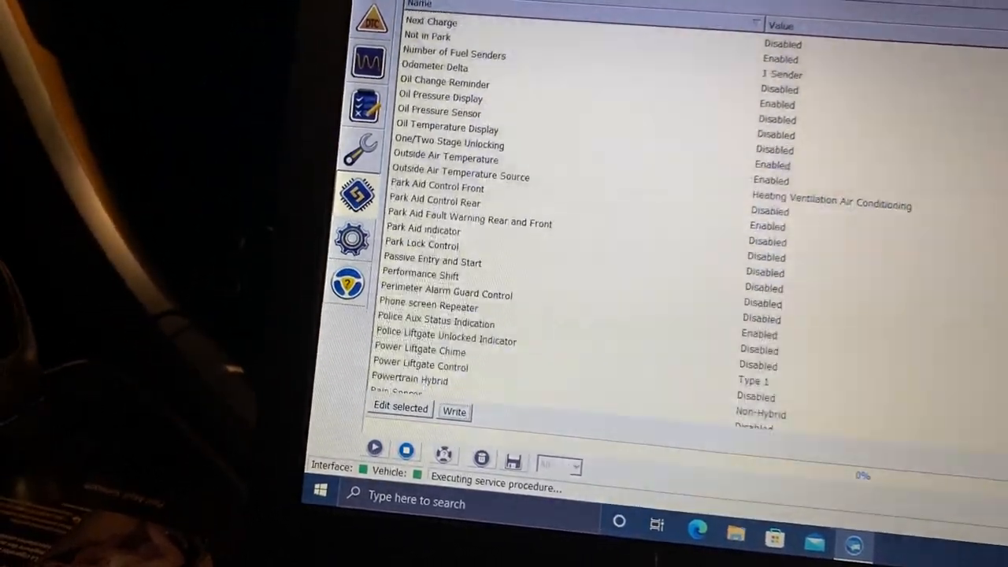
scroll("down", 3)
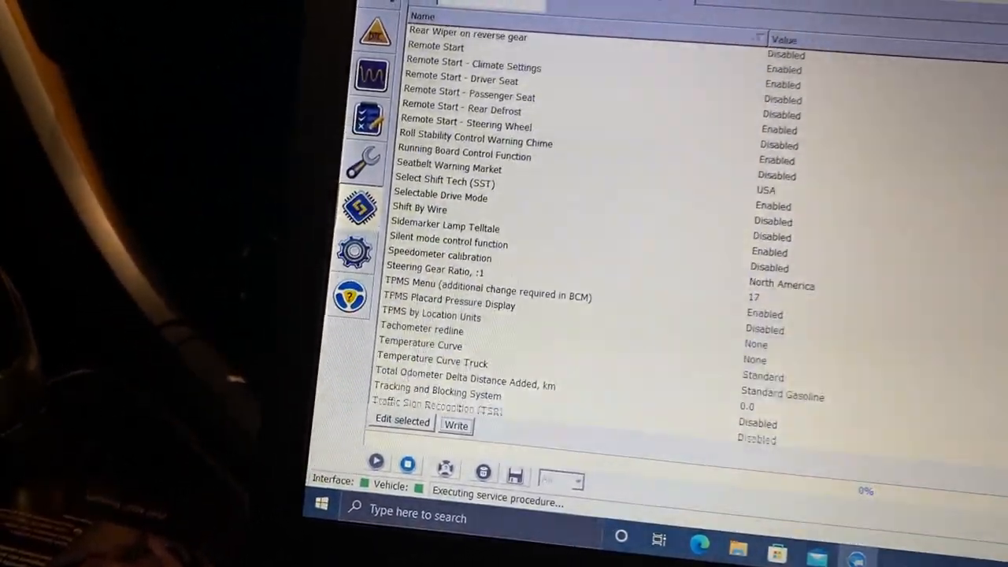
scroll("down", 3)
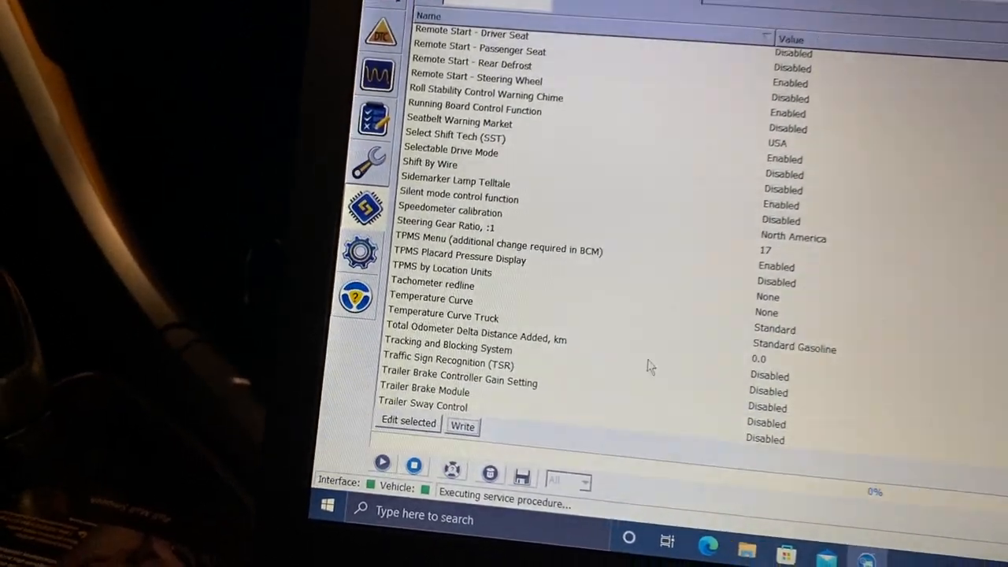
left_click(459, 258)
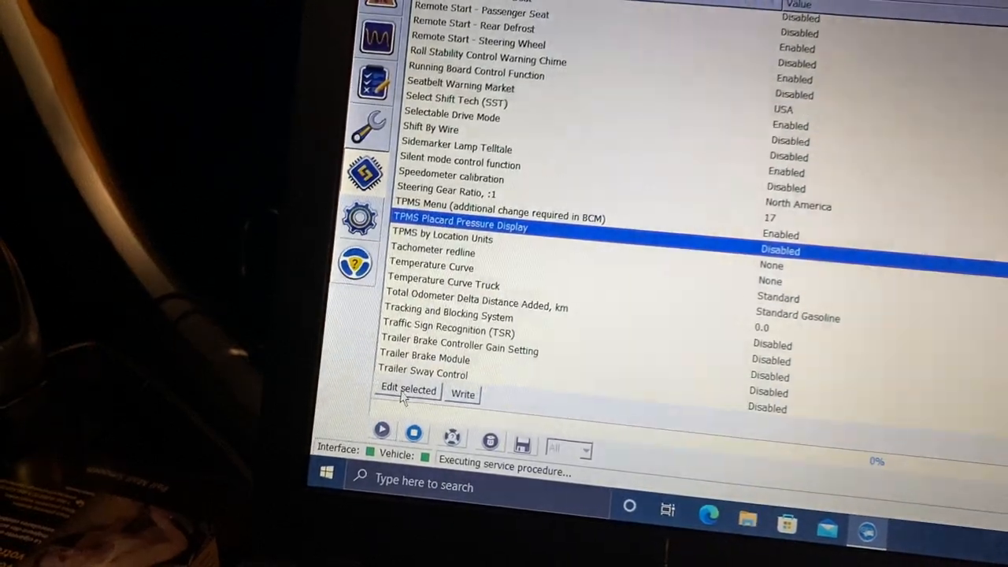
left_click(408, 391)
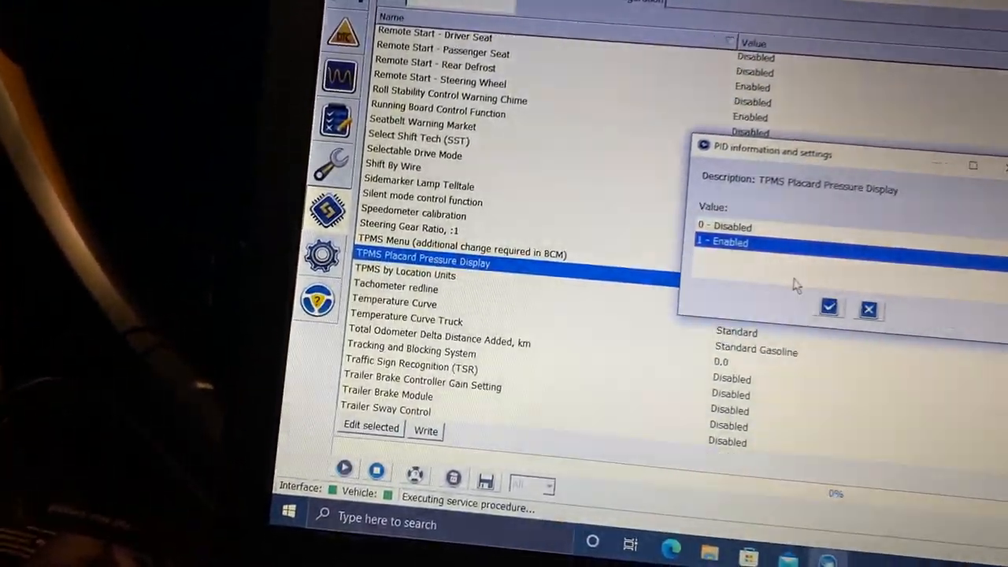
left_click(829, 307)
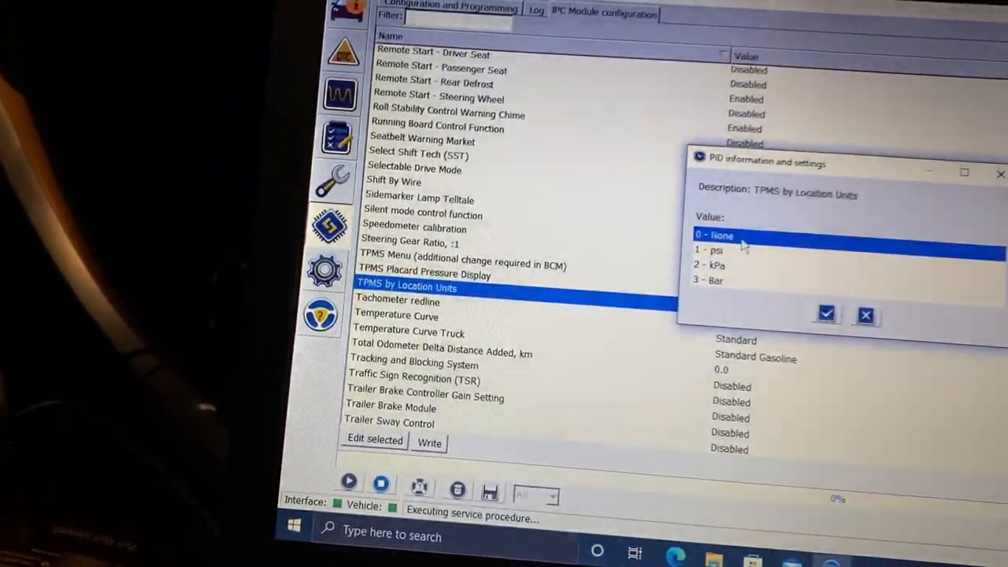
- Set TPMS by Location Units to 1 - psi
left_click(708, 246)
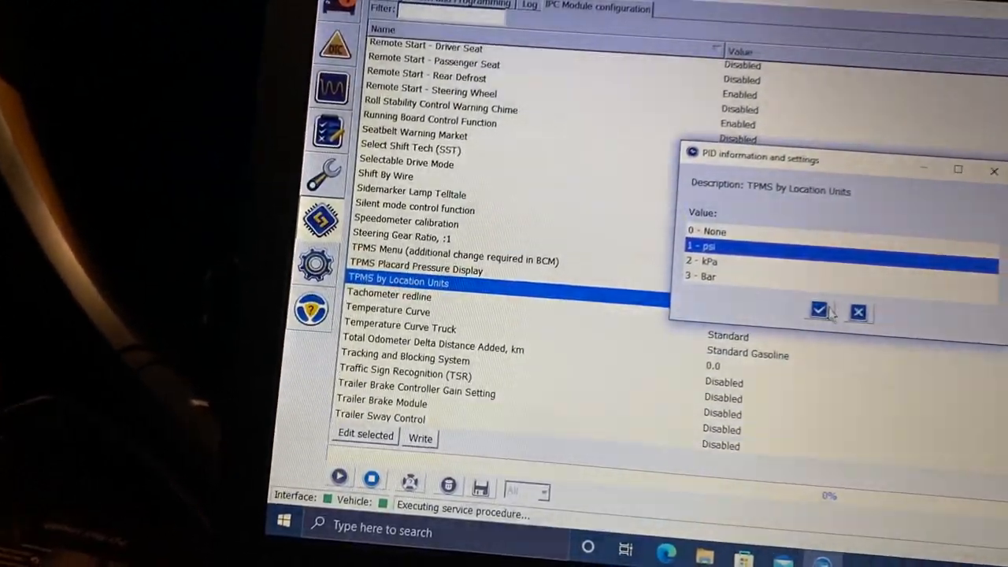
left_click(820, 308)
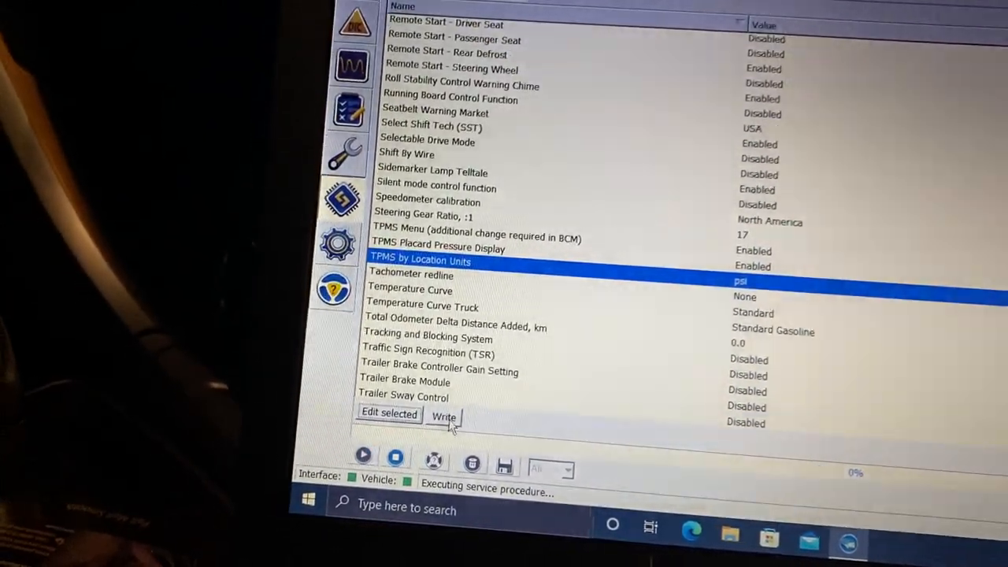
- Write the TPMS changes to the IPC and acknowledge the Block(s) programmed successfully message
left_click(445, 416)
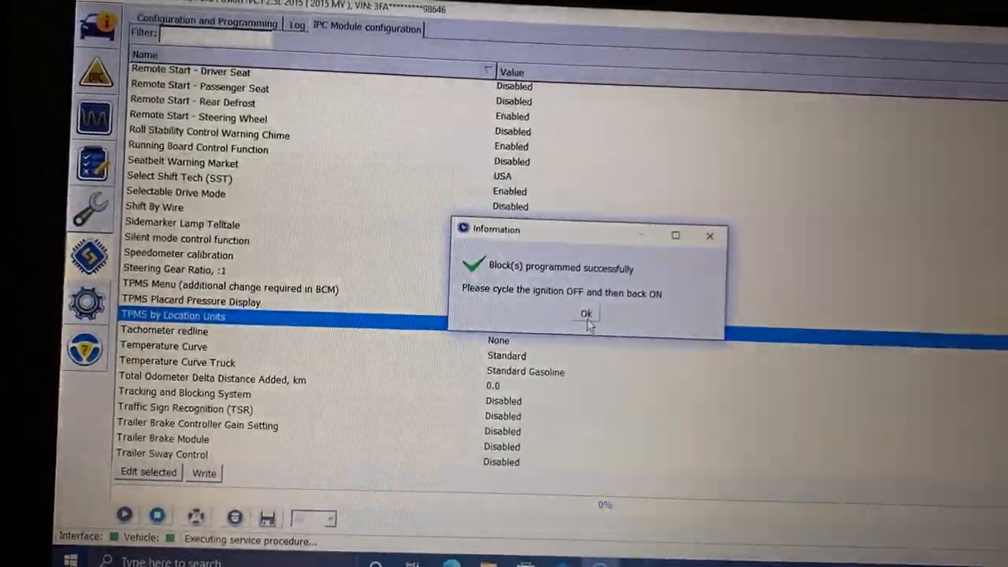
left_click(586, 314)
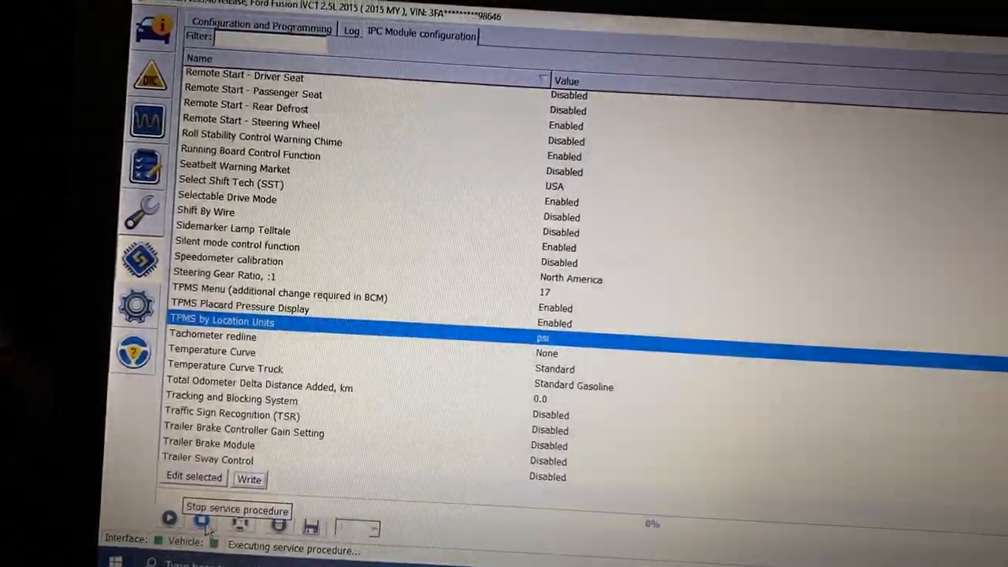
- Stop the IPC service procedure and return to the Log listing the found modules
left_click(351, 32)
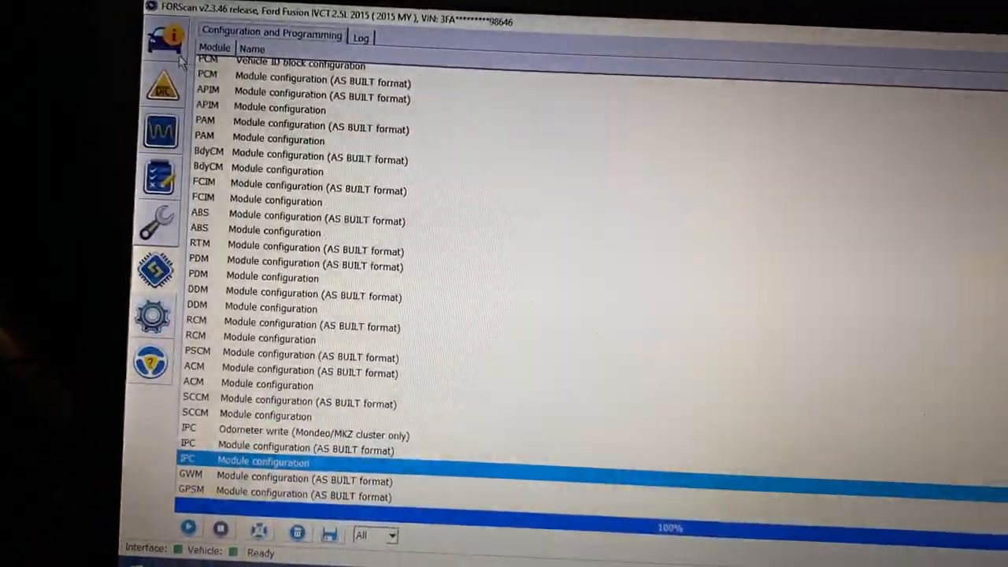
left_click(360, 37)
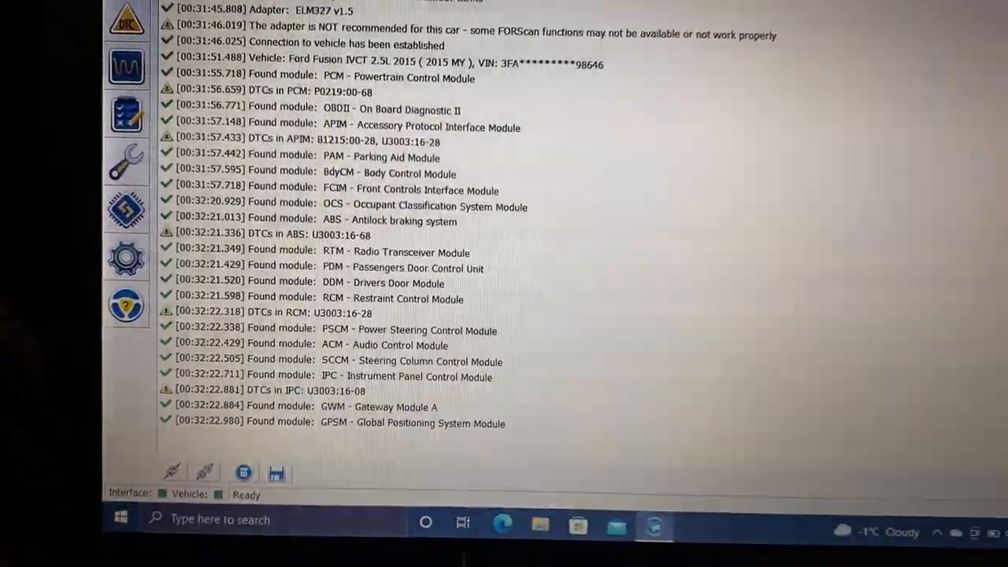